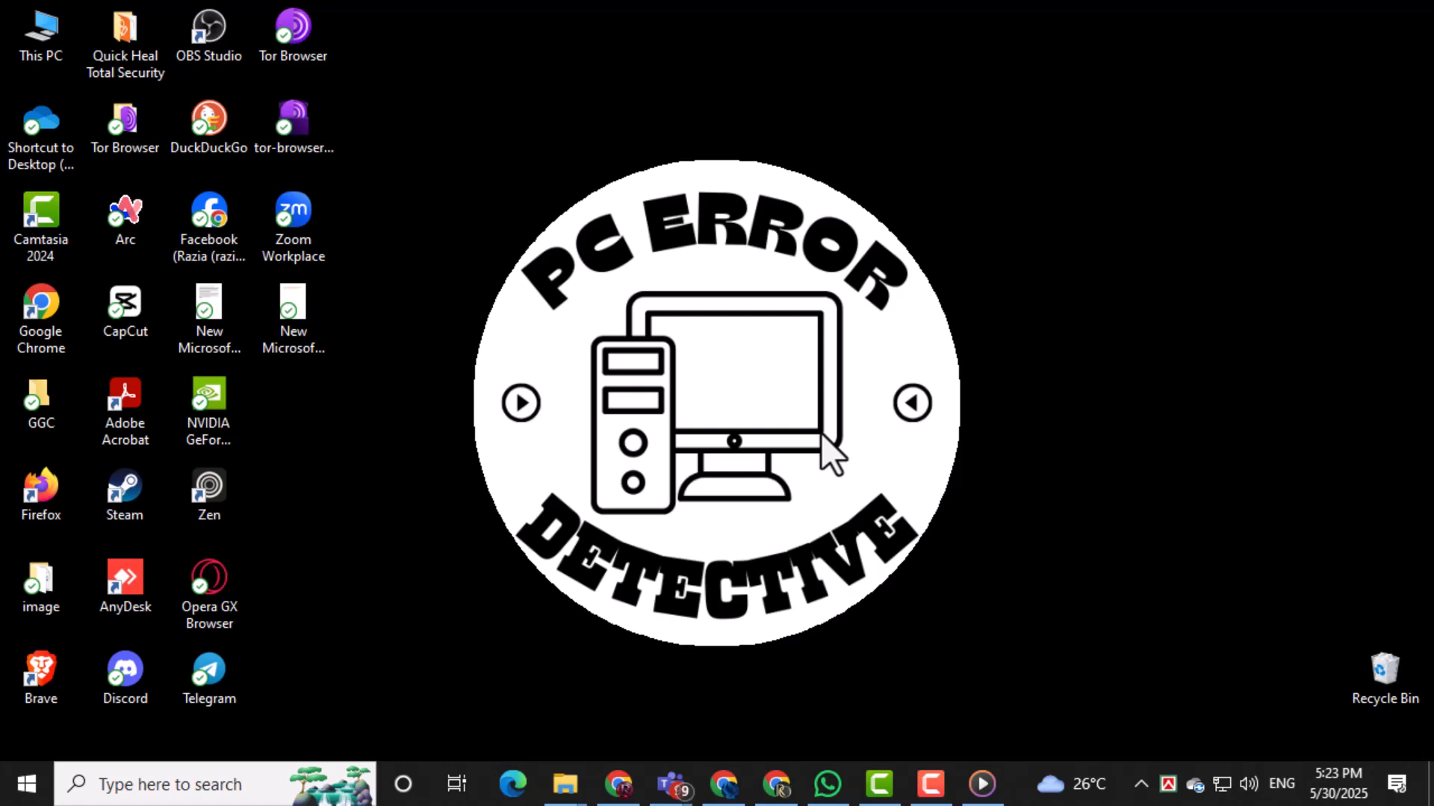
mouse_move(698, 511)
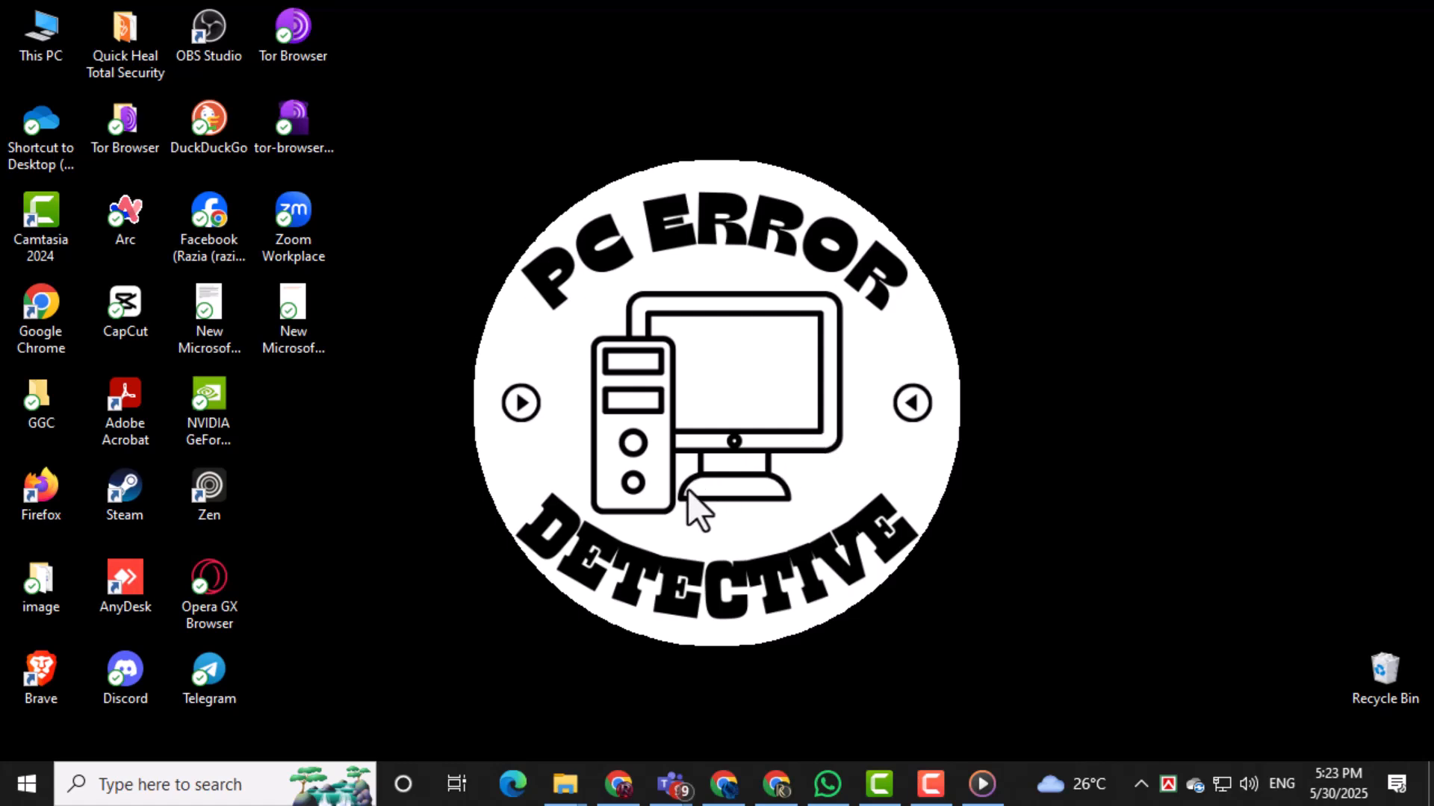
mouse_move(442, 633)
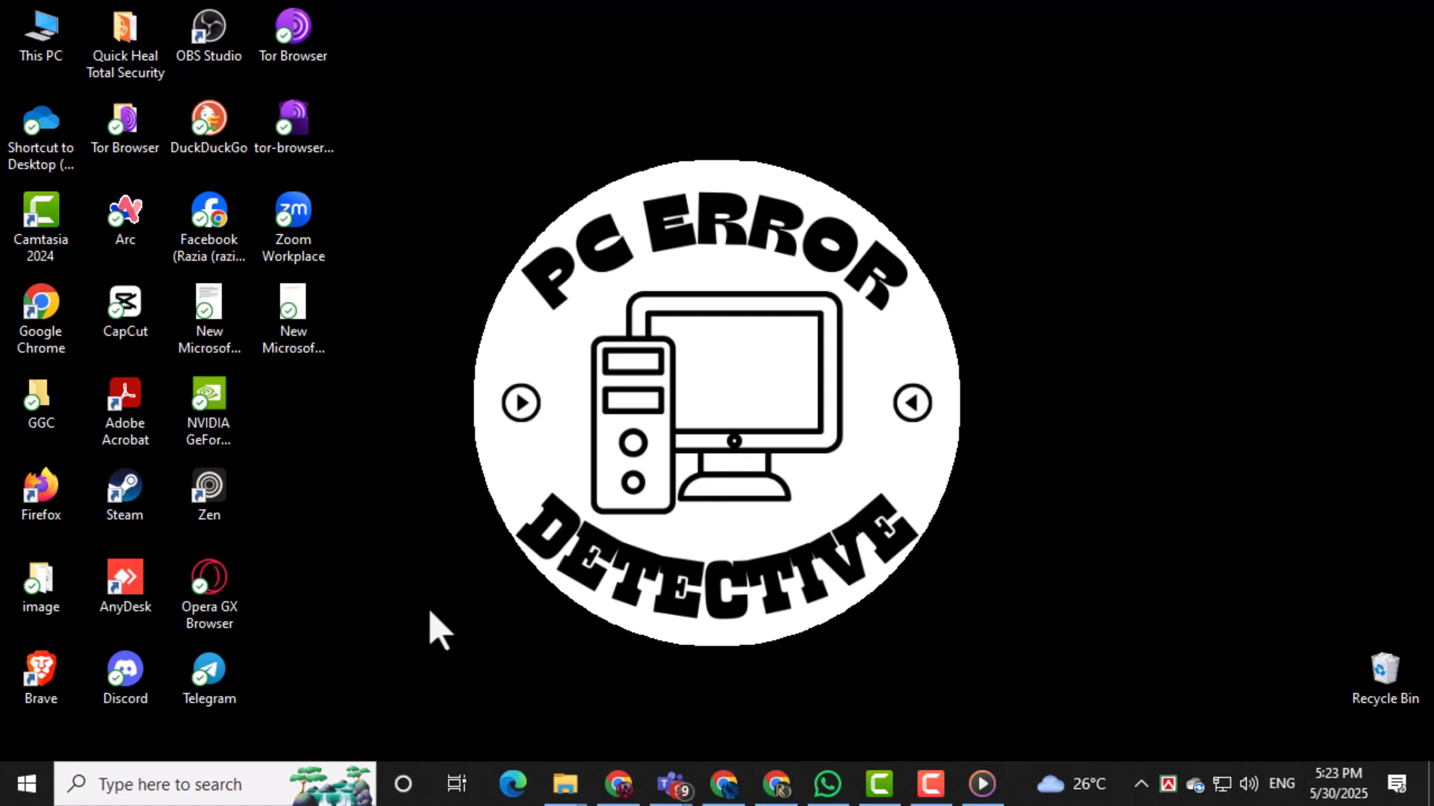
mouse_move(421, 650)
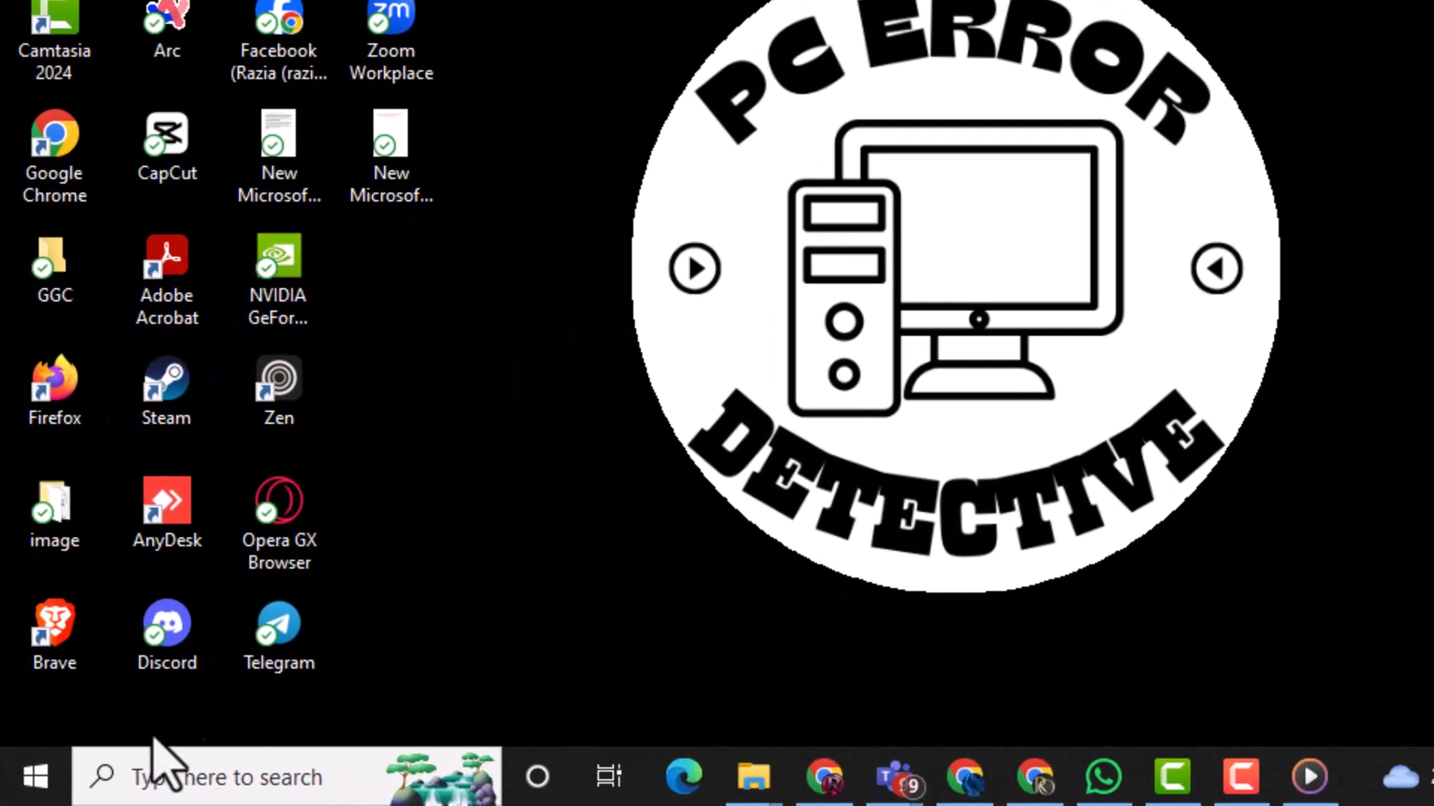
Launch Windows Settings from the Start button's quick link menu.
right_click(34, 777)
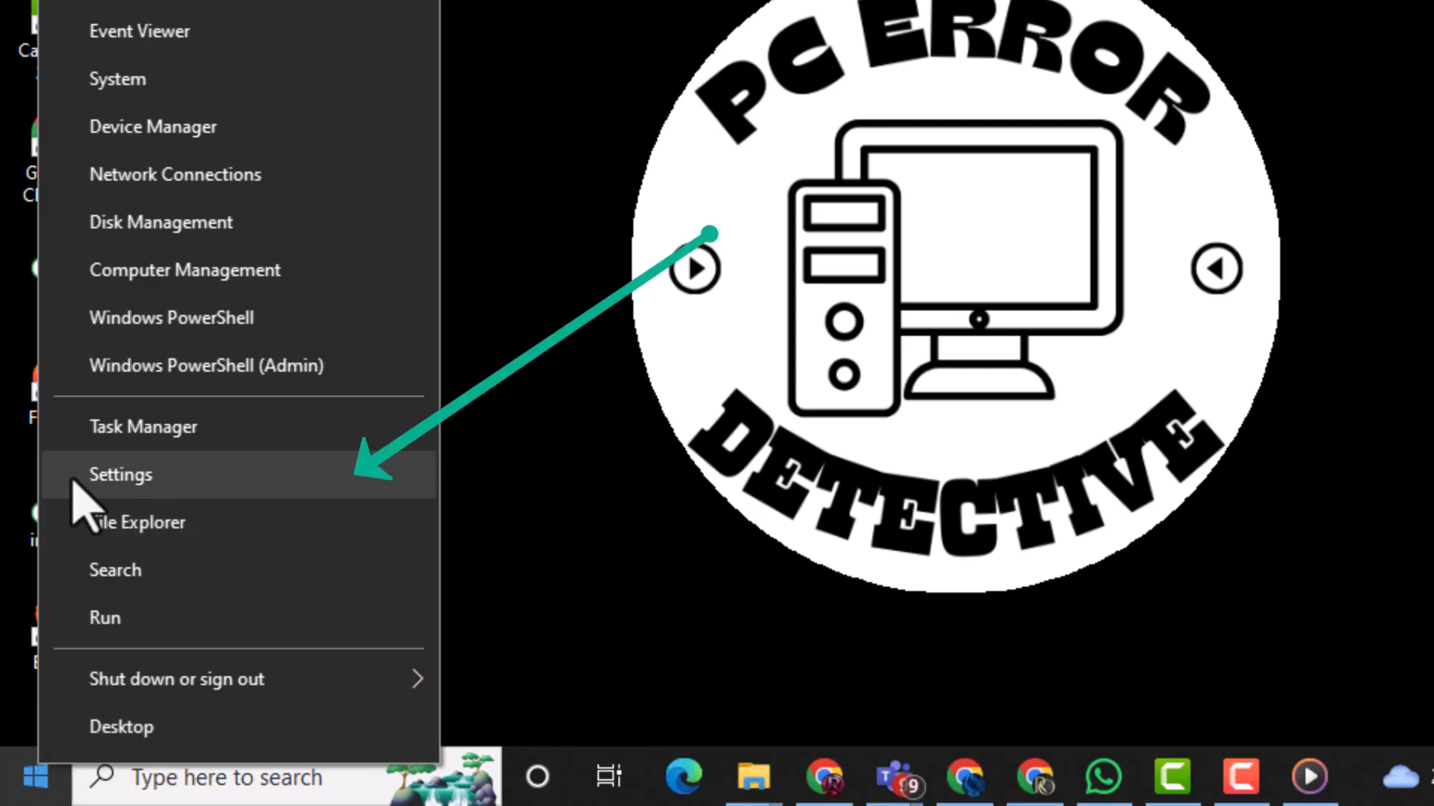
mouse_move(160, 495)
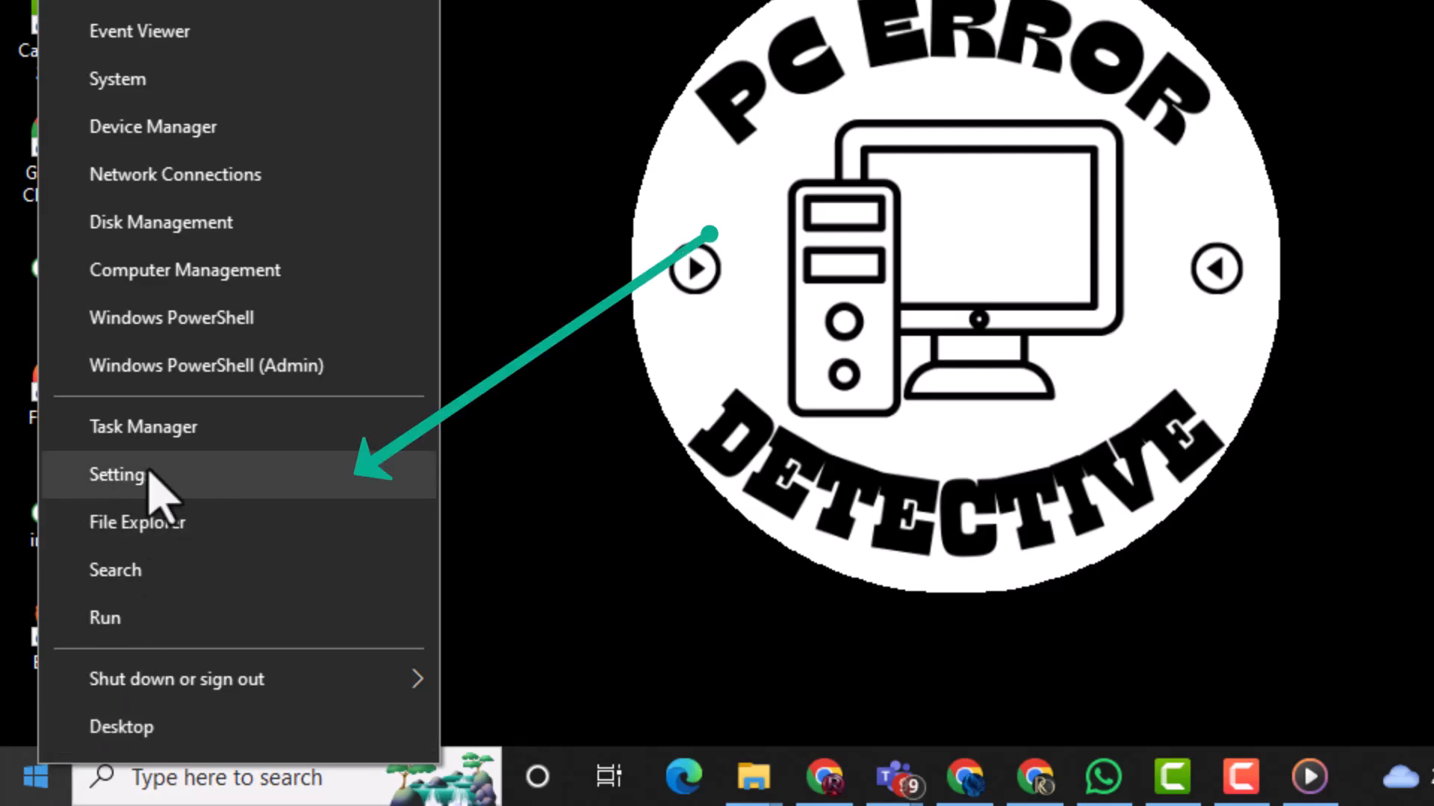
click(117, 473)
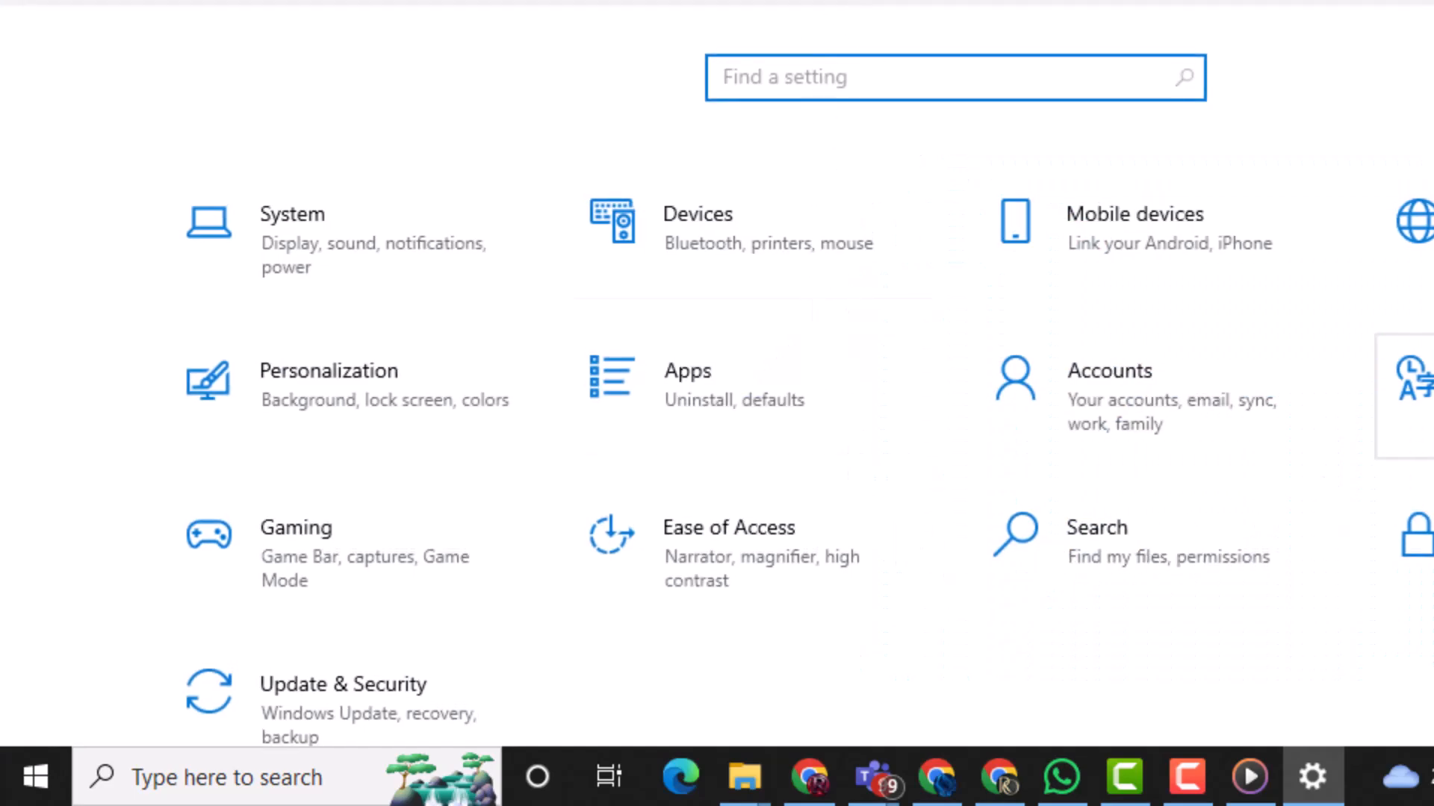
Go to Privacy > Camera, the camera permissions page.
scroll(up, 3)
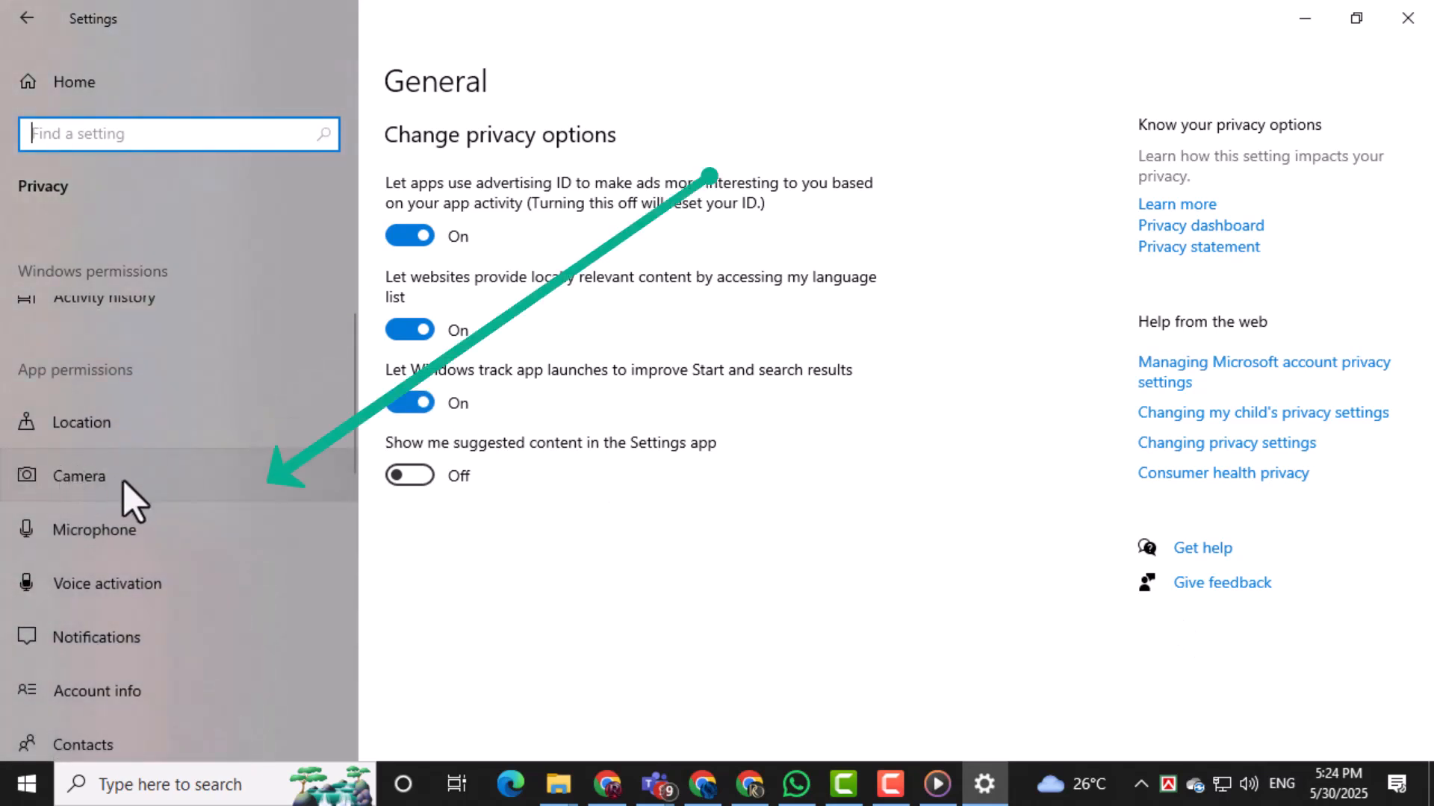
click(81, 475)
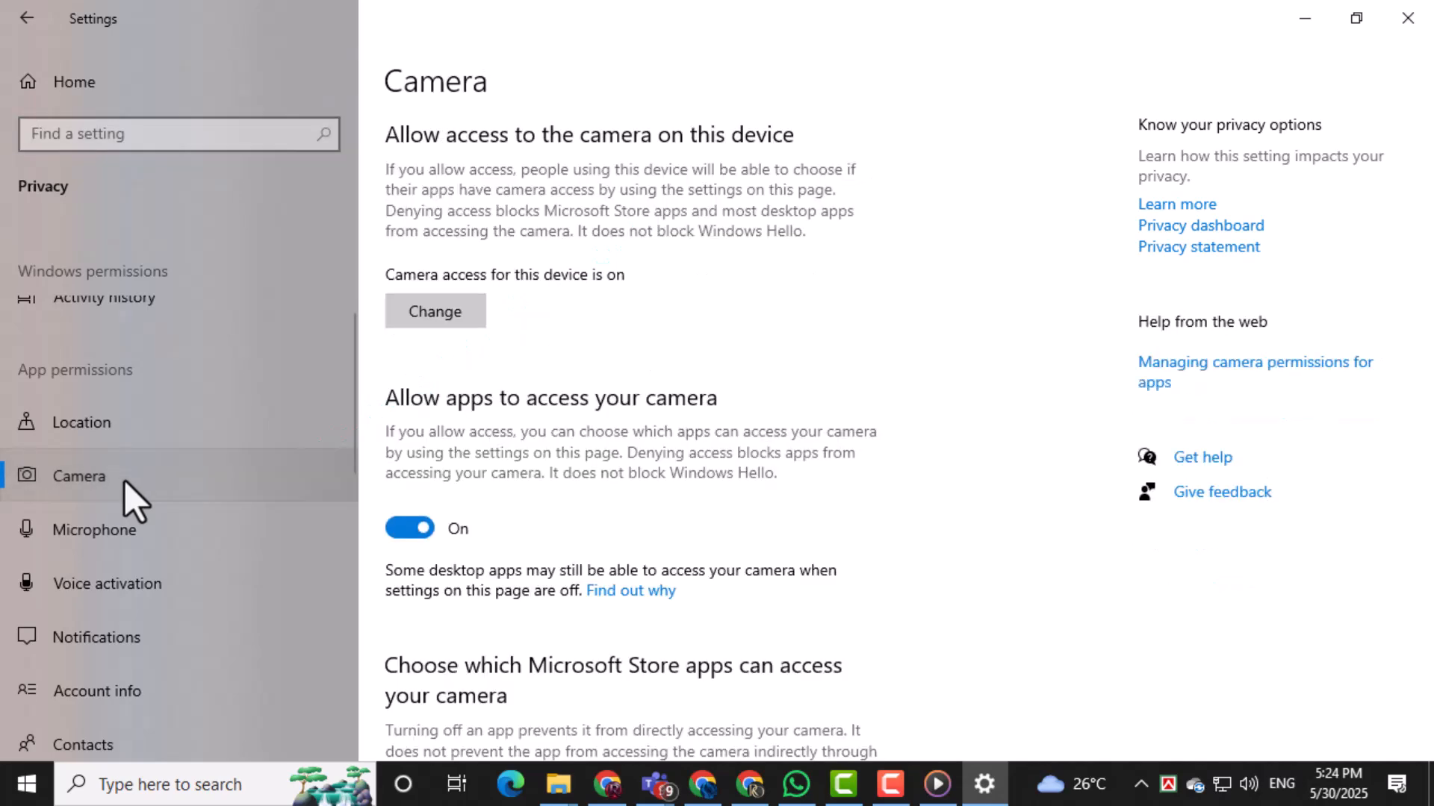
scroll(down, 3)
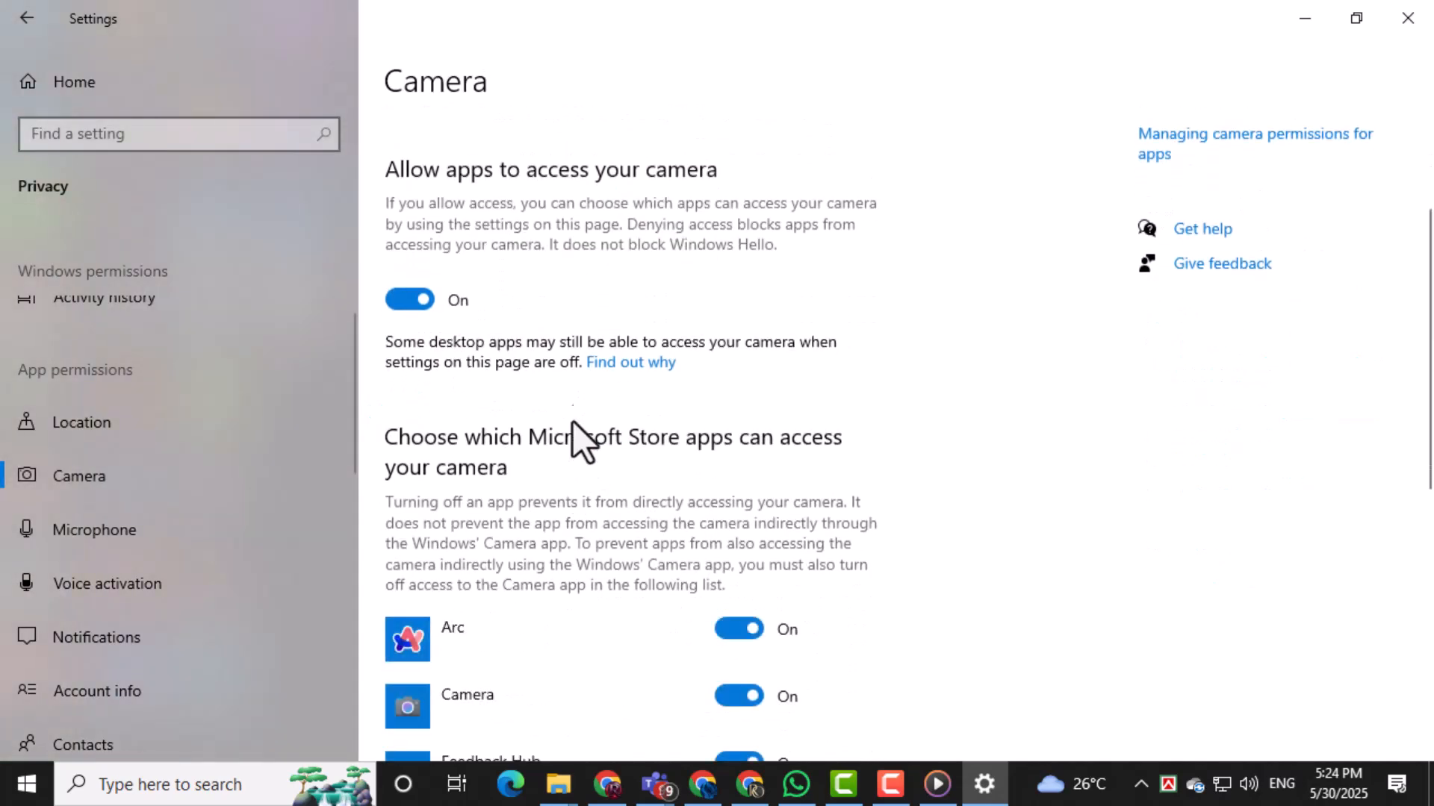
scroll(up, 3)
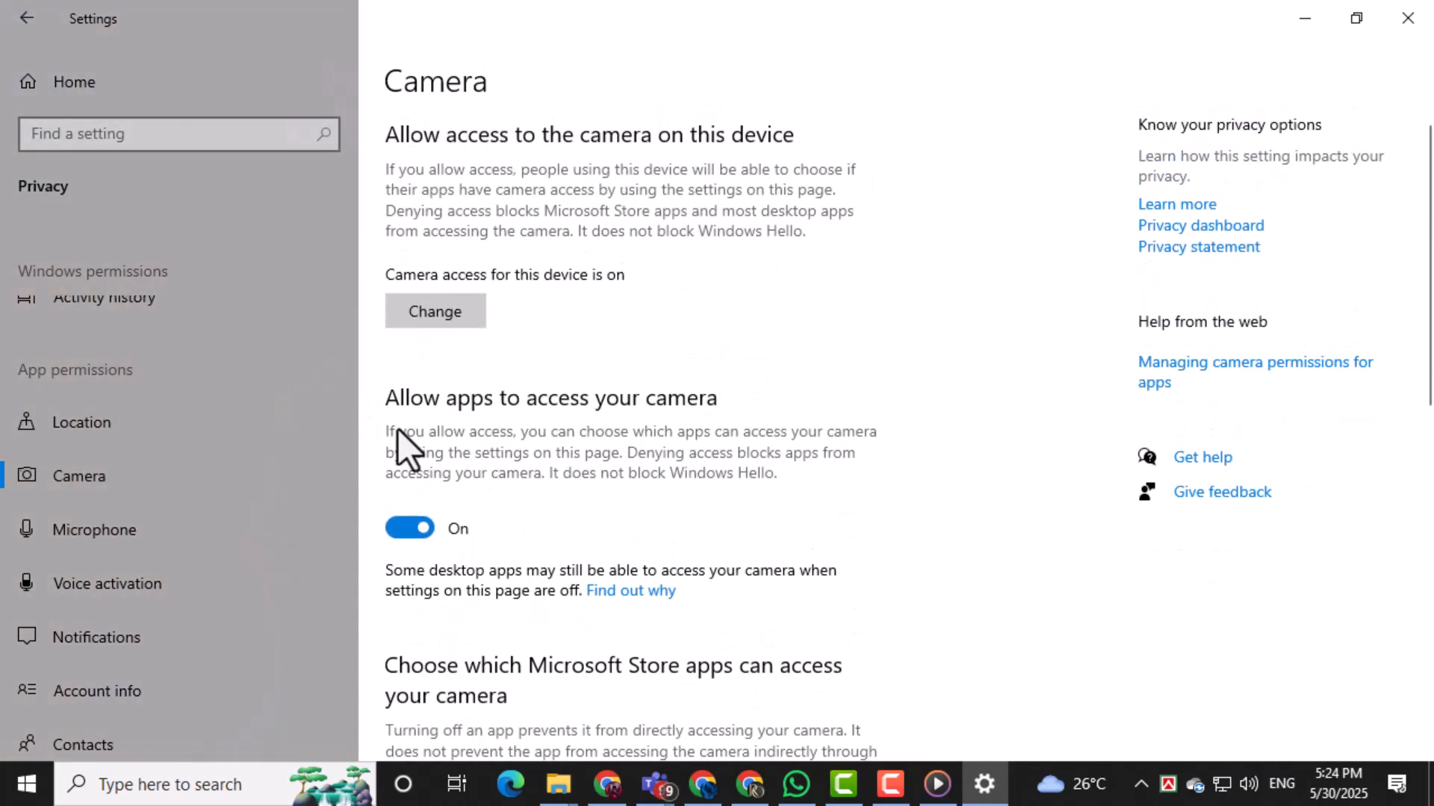
mouse_move(732, 430)
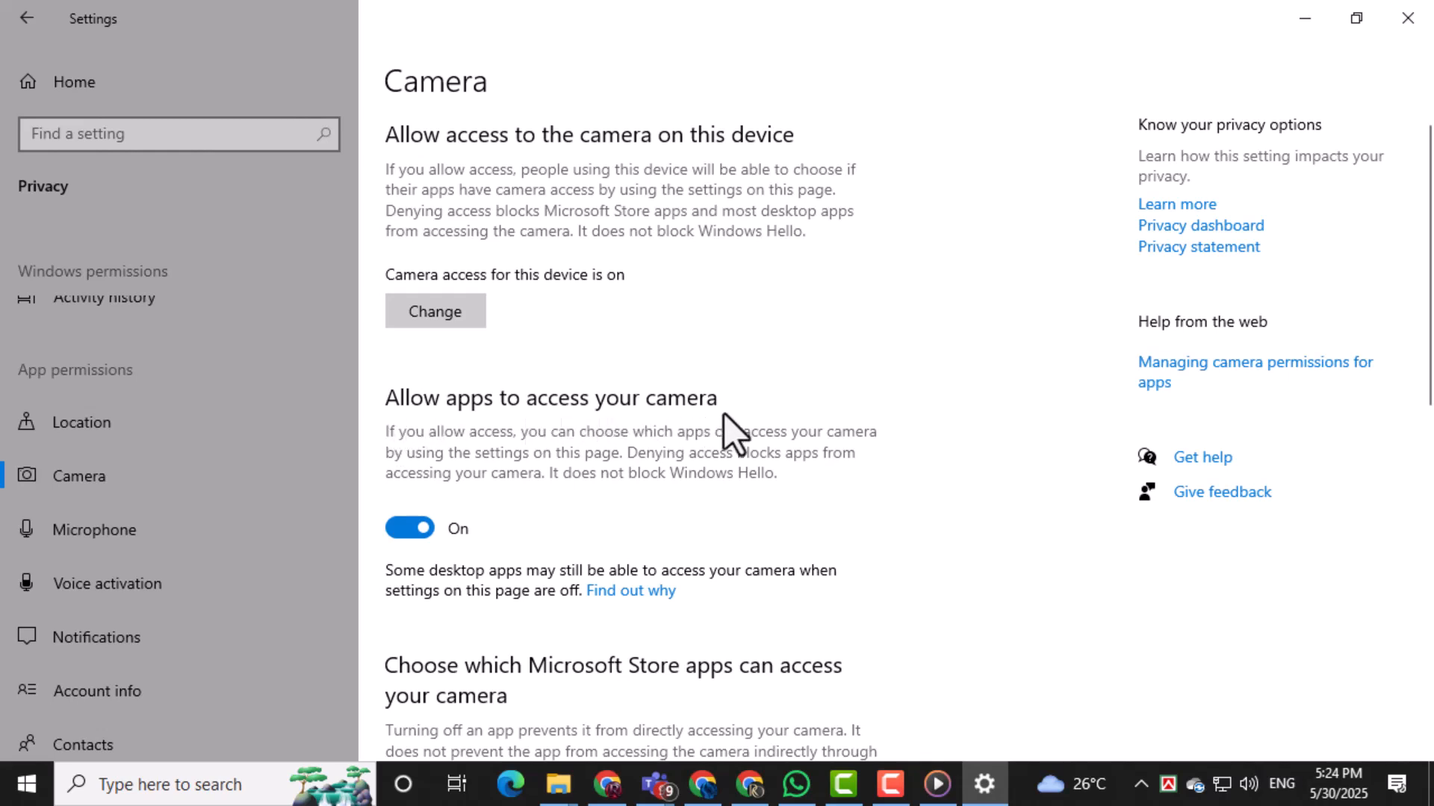
scroll(down, 3)
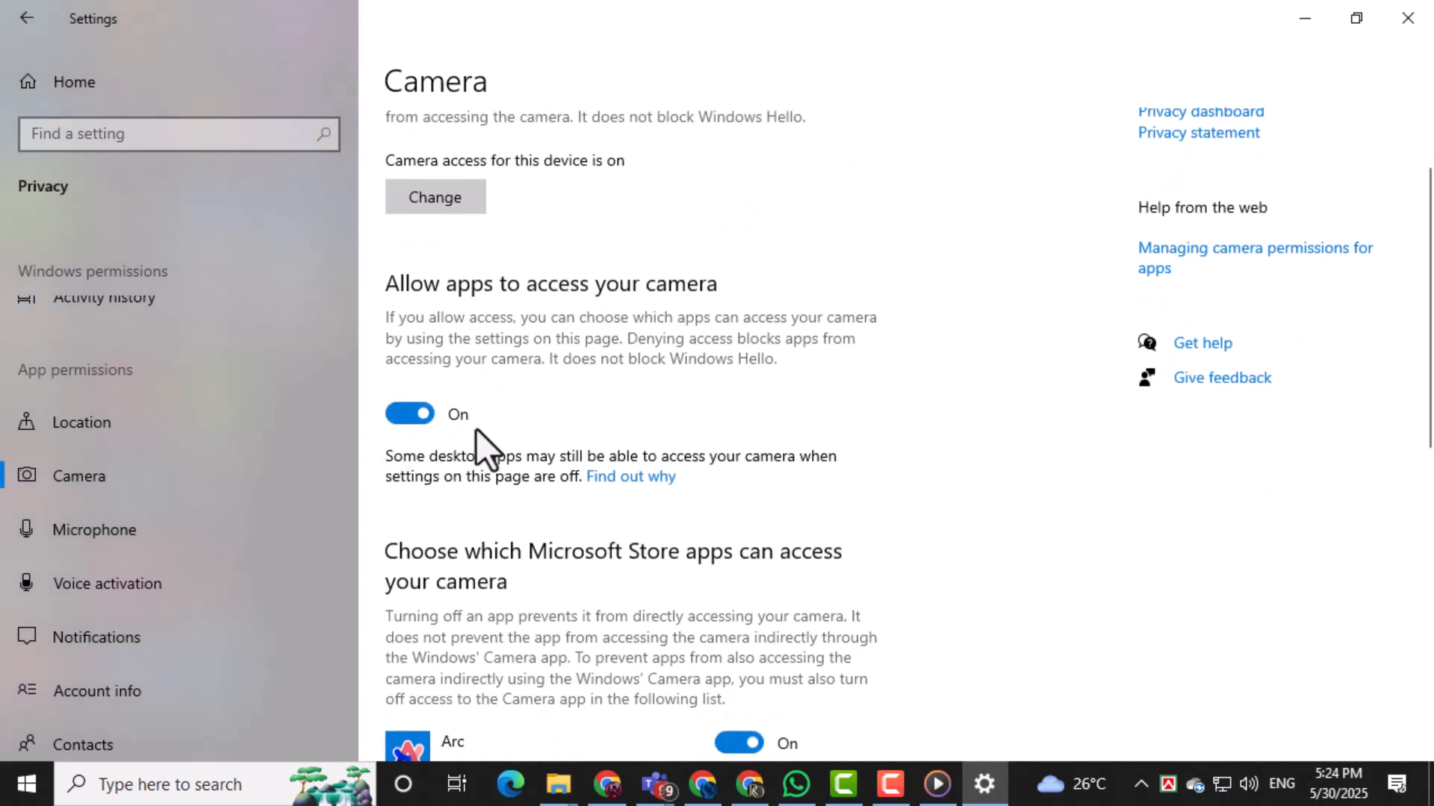
scroll(down, 3)
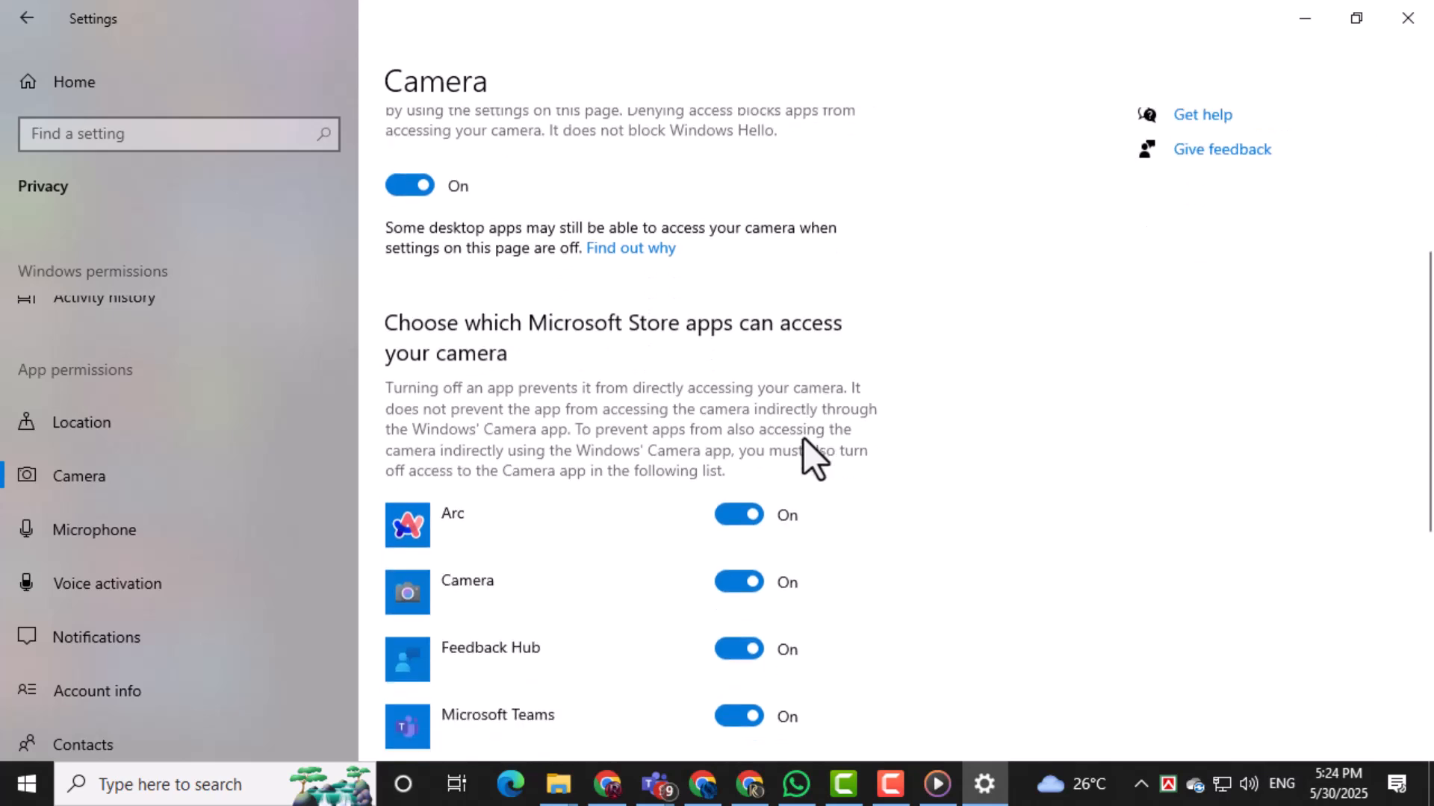
scroll(down, 3)
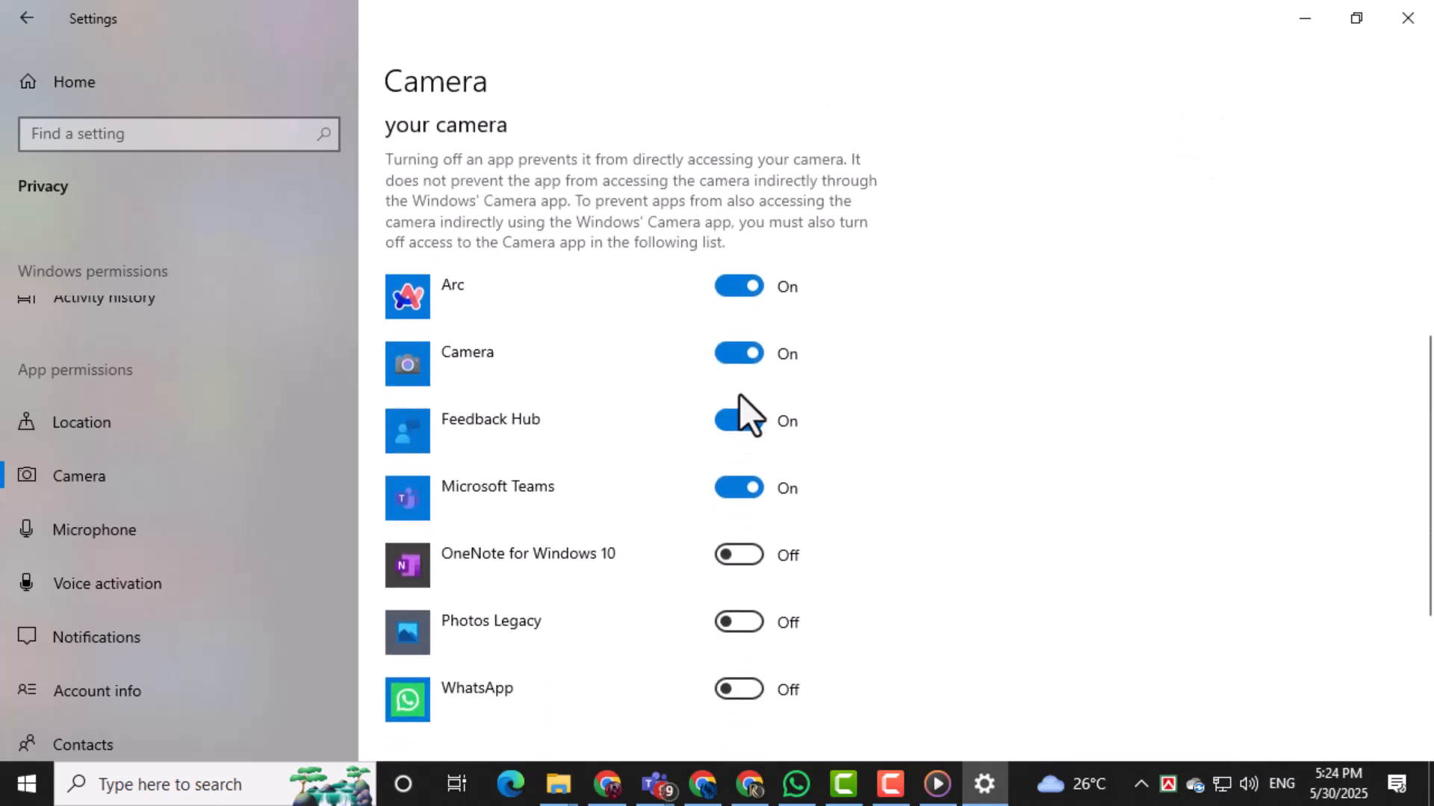
scroll(down, 3)
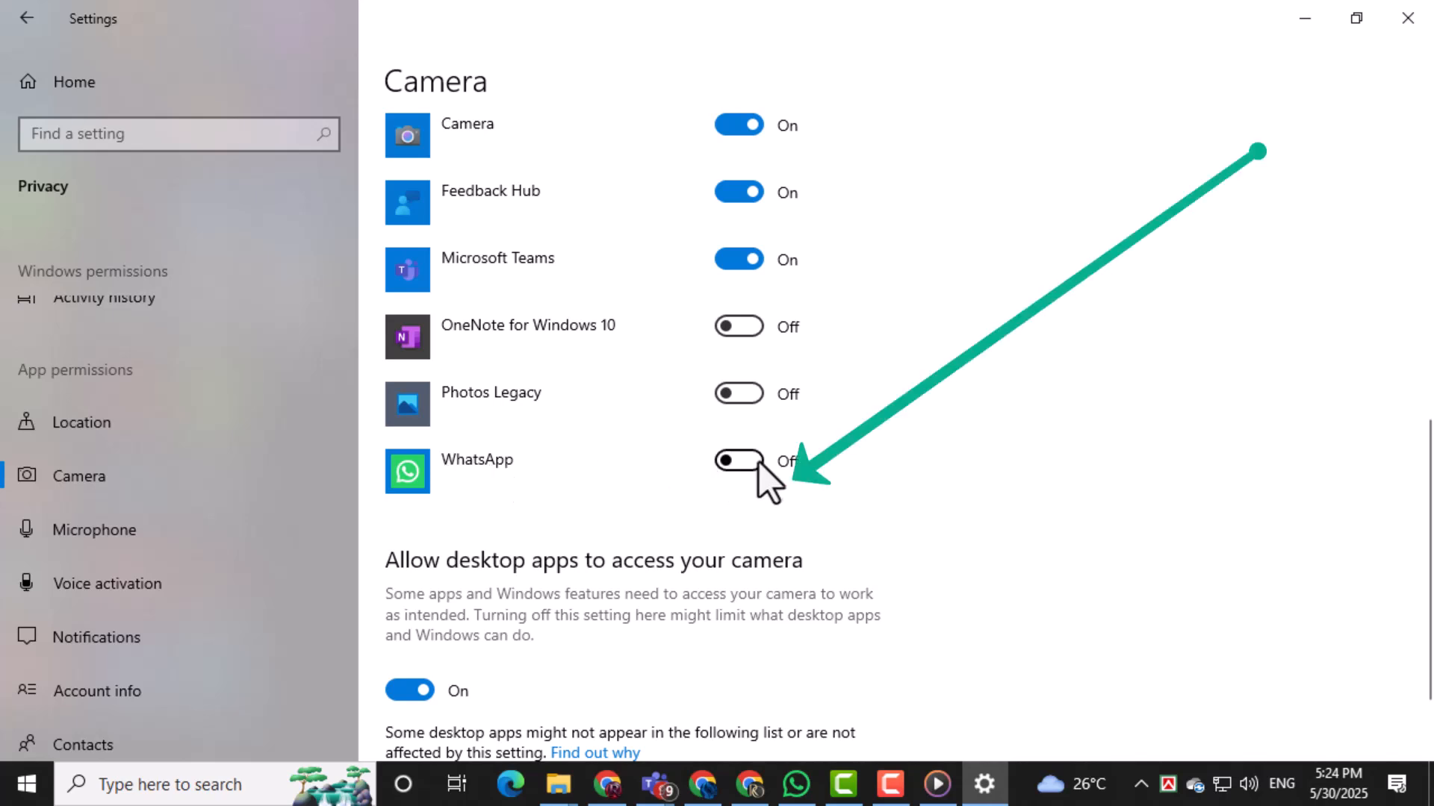
Switch WhatsApp's camera access On in the Microsoft Store apps list.
click(737, 462)
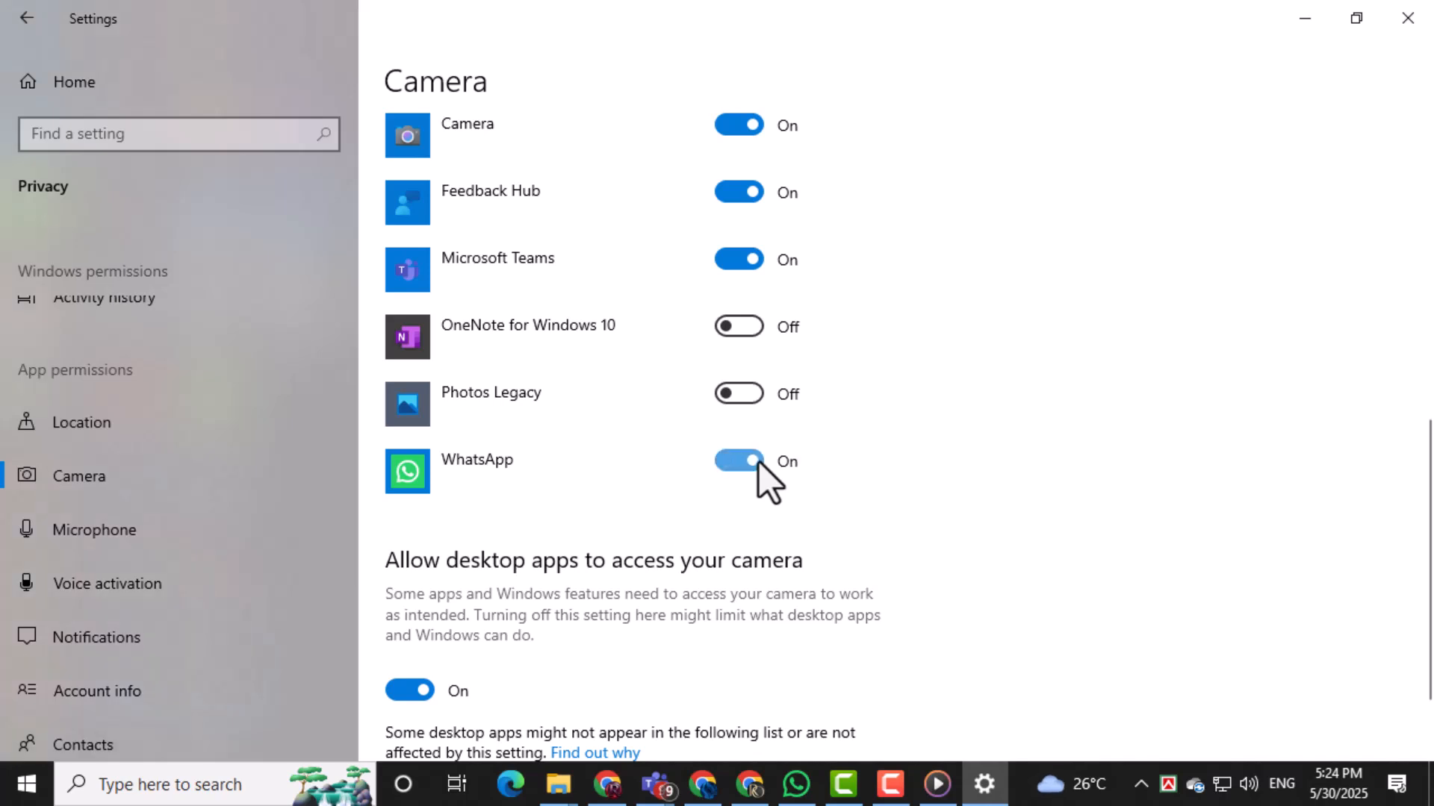
scroll(down, 3)
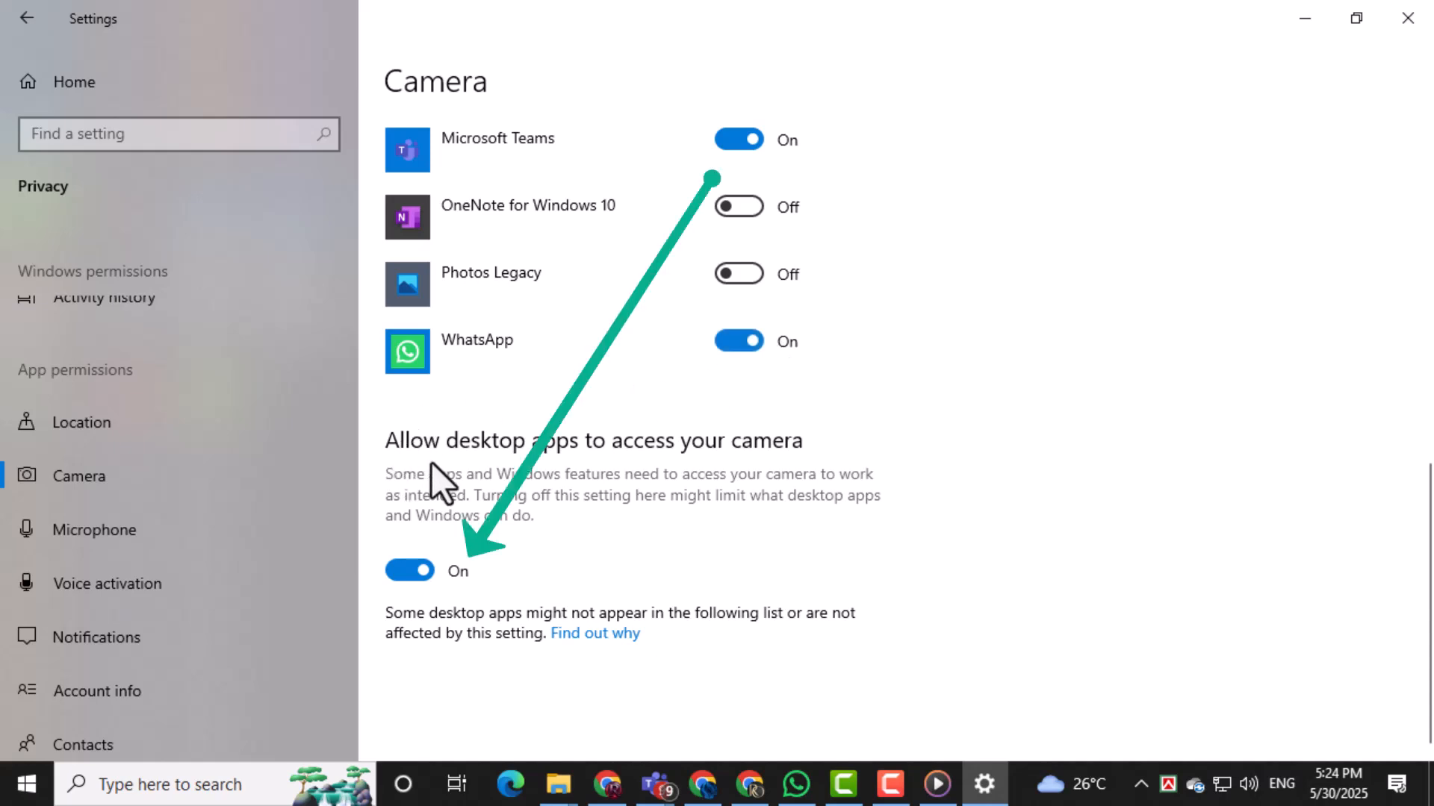
mouse_move(590, 470)
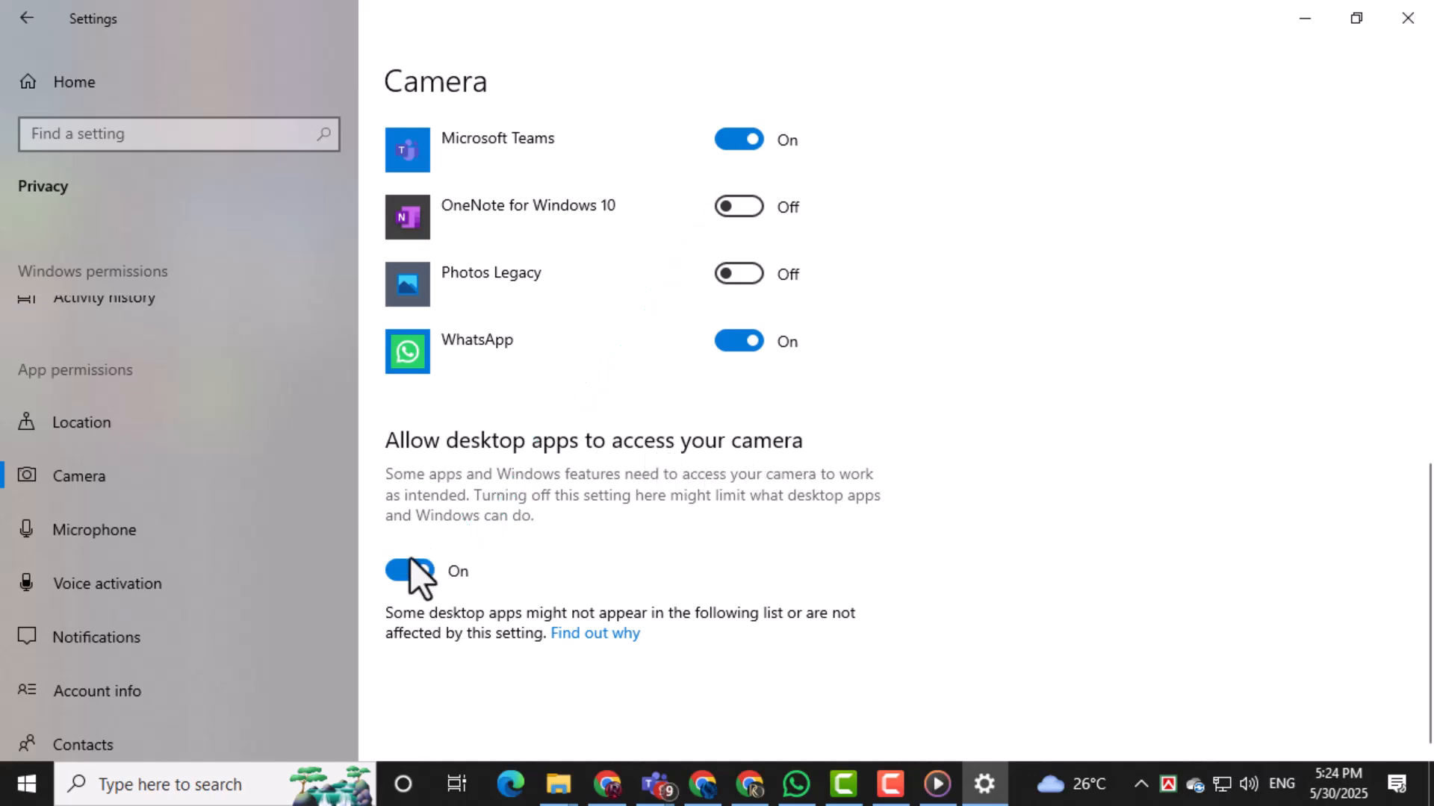
mouse_move(461, 595)
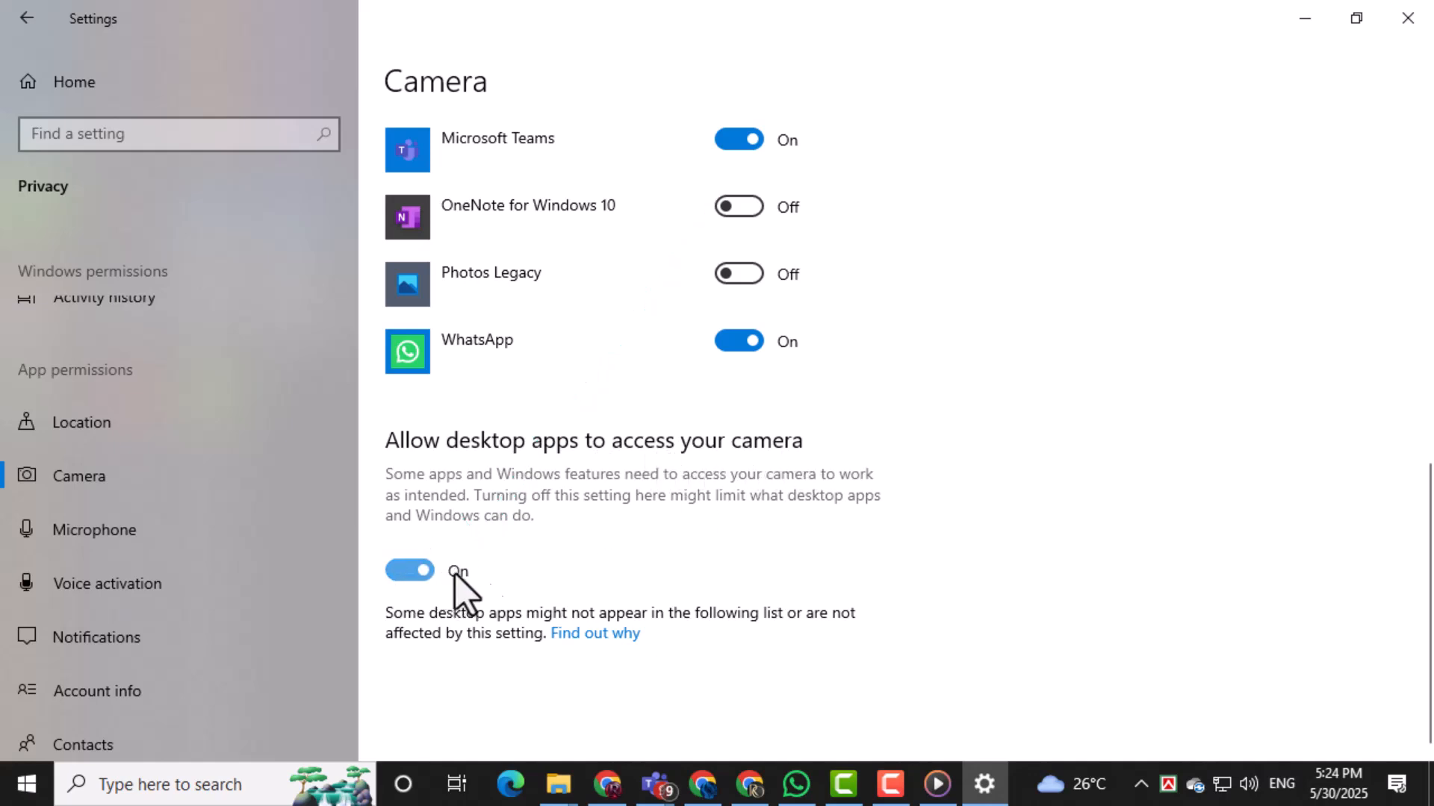
scroll(up, 3)
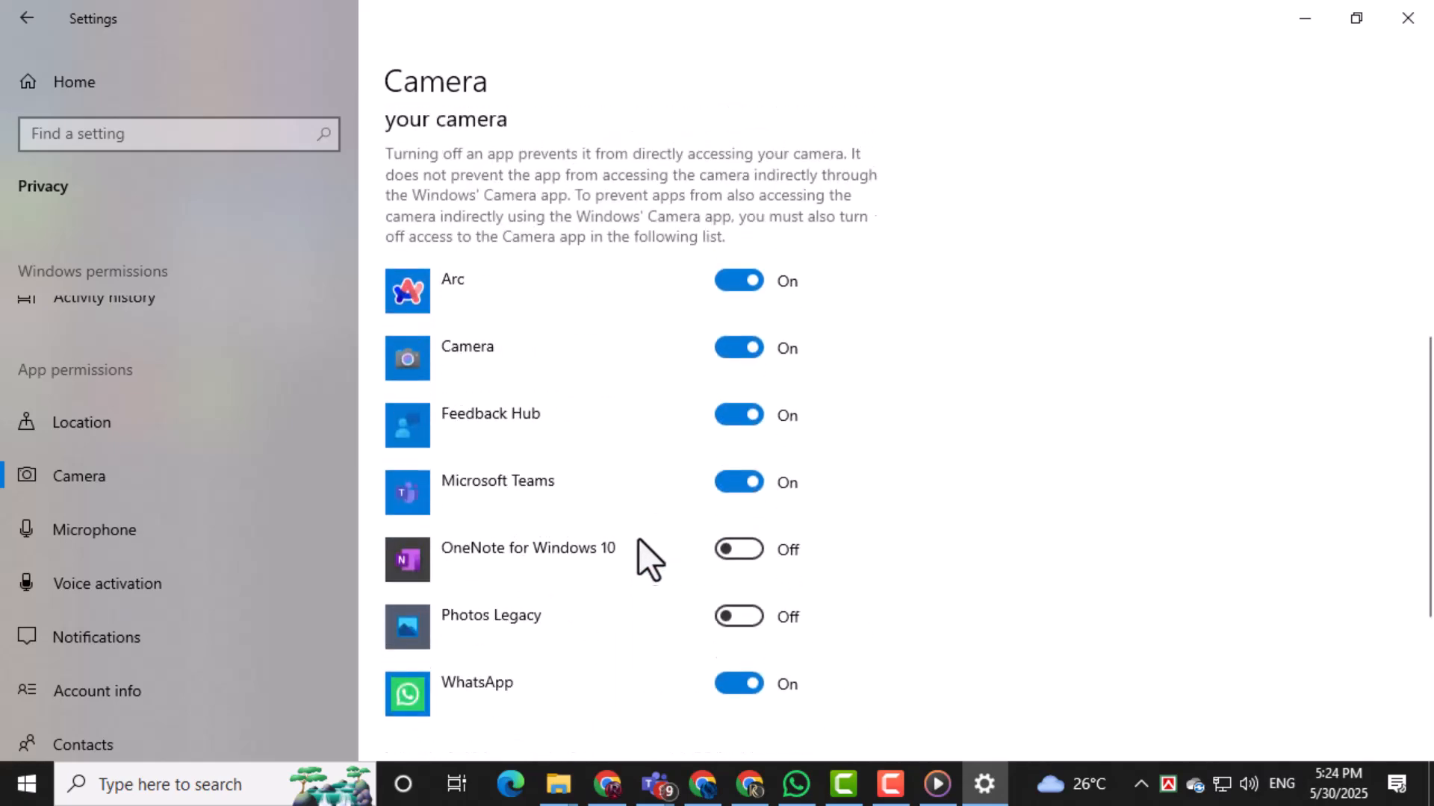
scroll(down, 3)
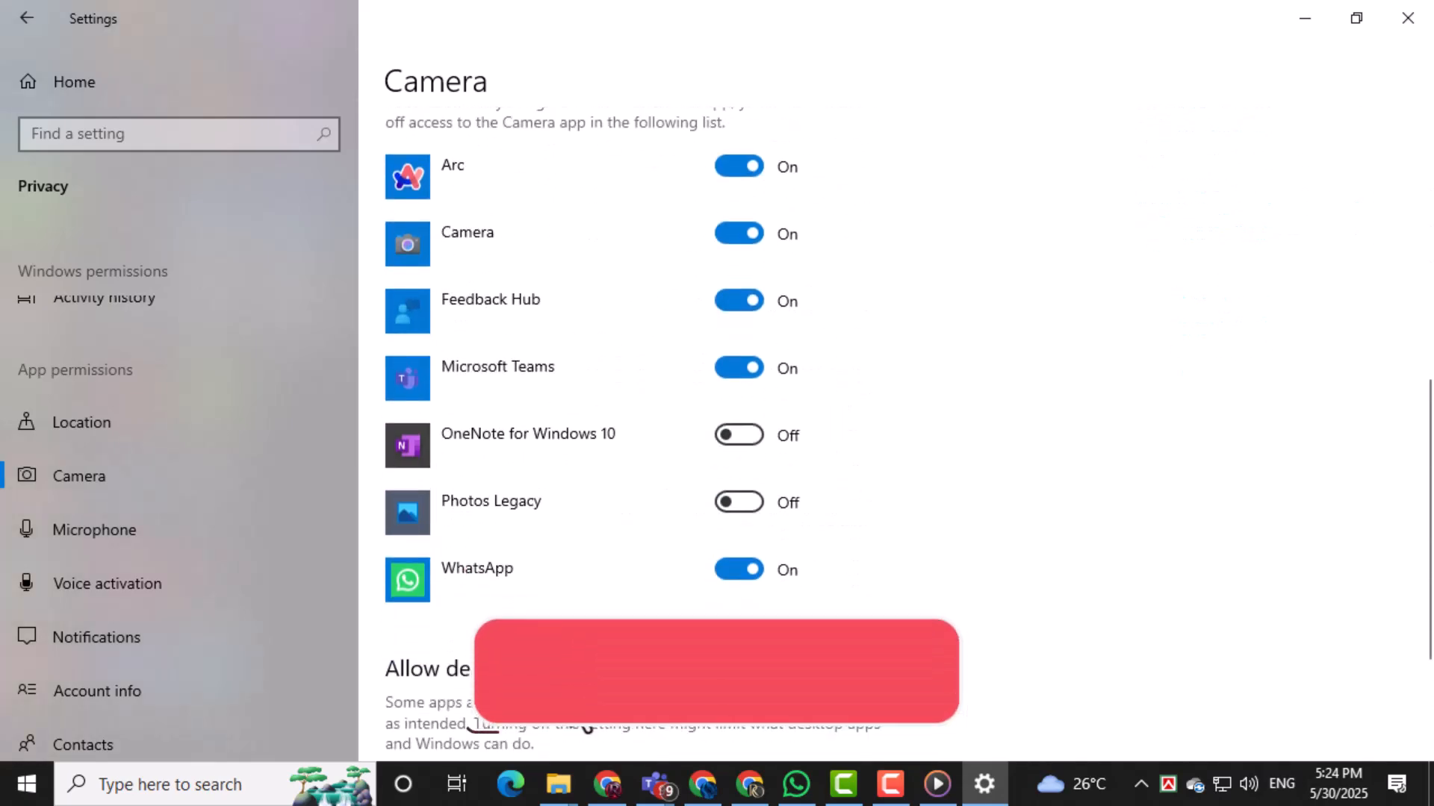
scroll(down, 3)
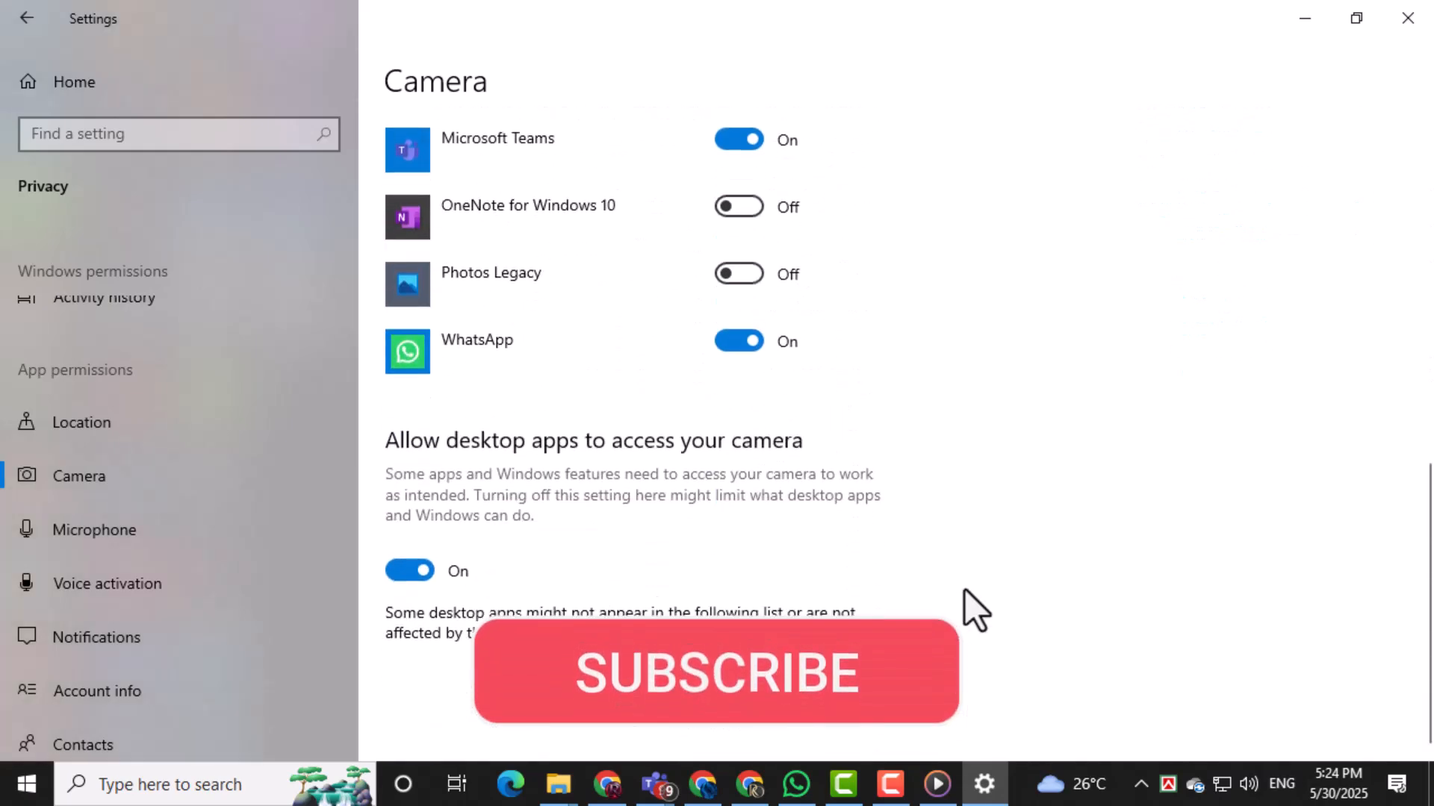